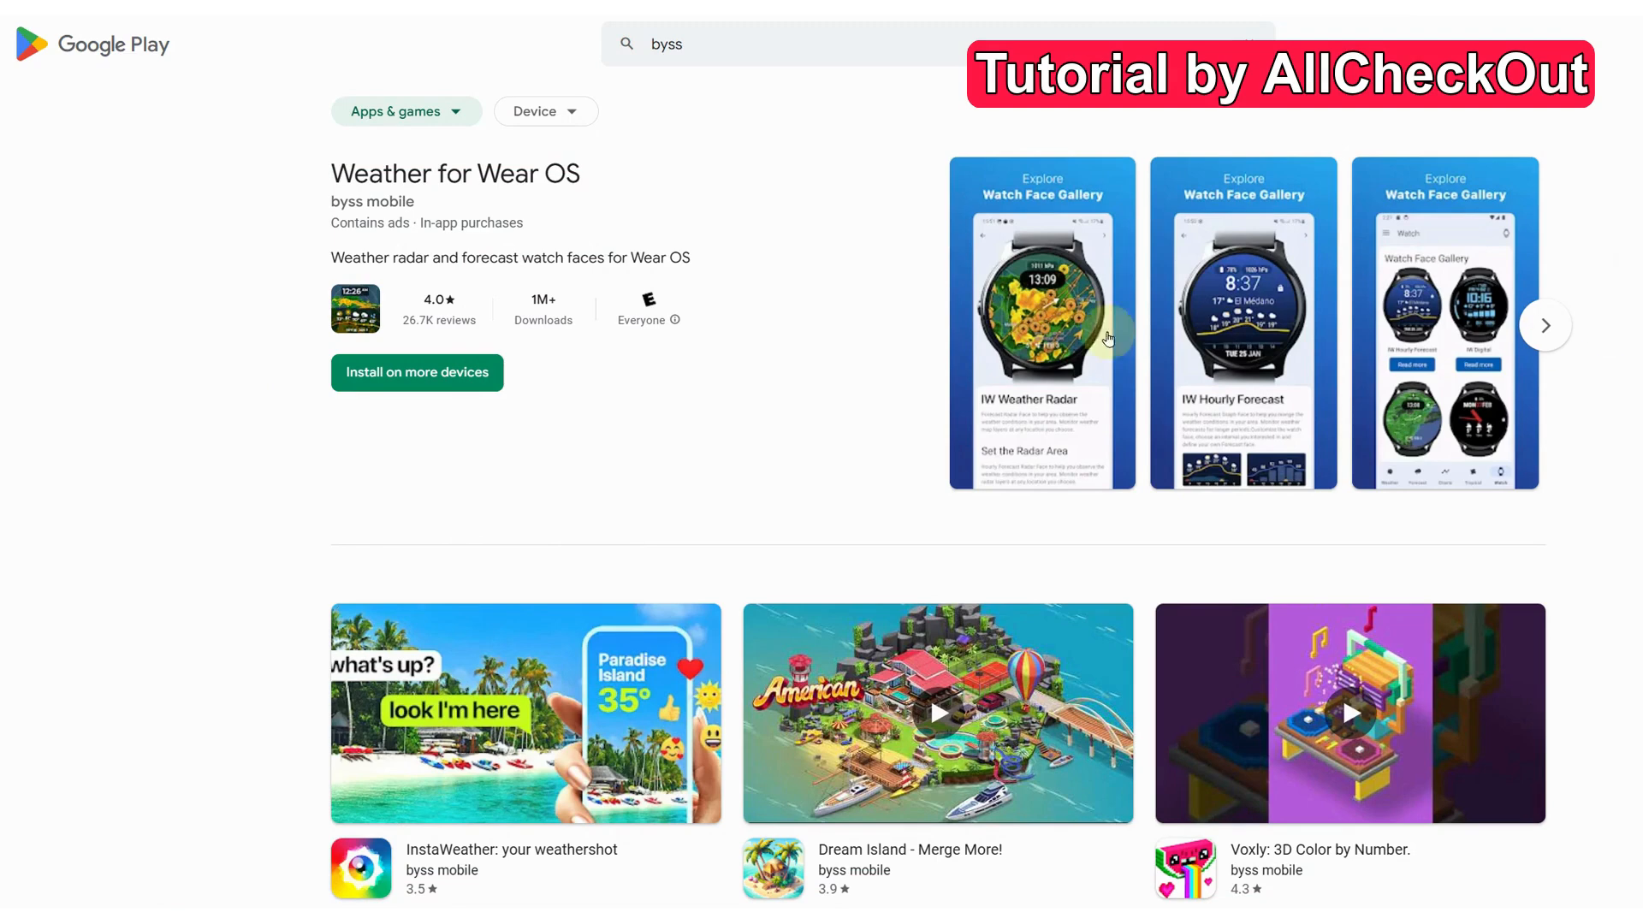
{"action": "mouse_move", "coordinate": [873, 289]}
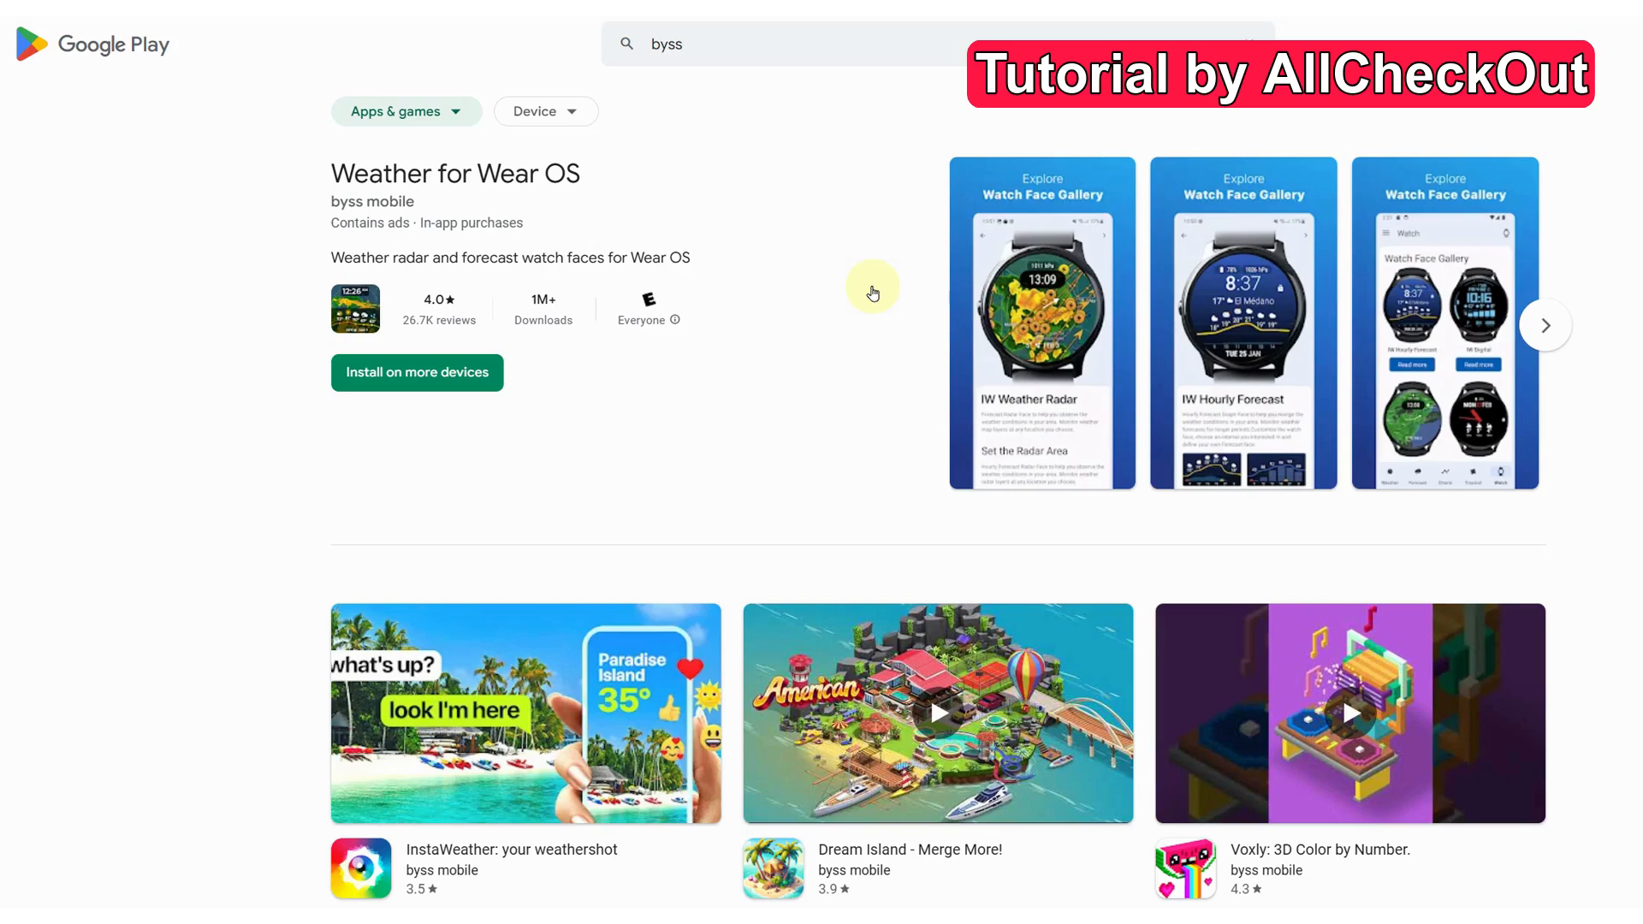
{"action": "mouse_move", "coordinate": [853, 280]}
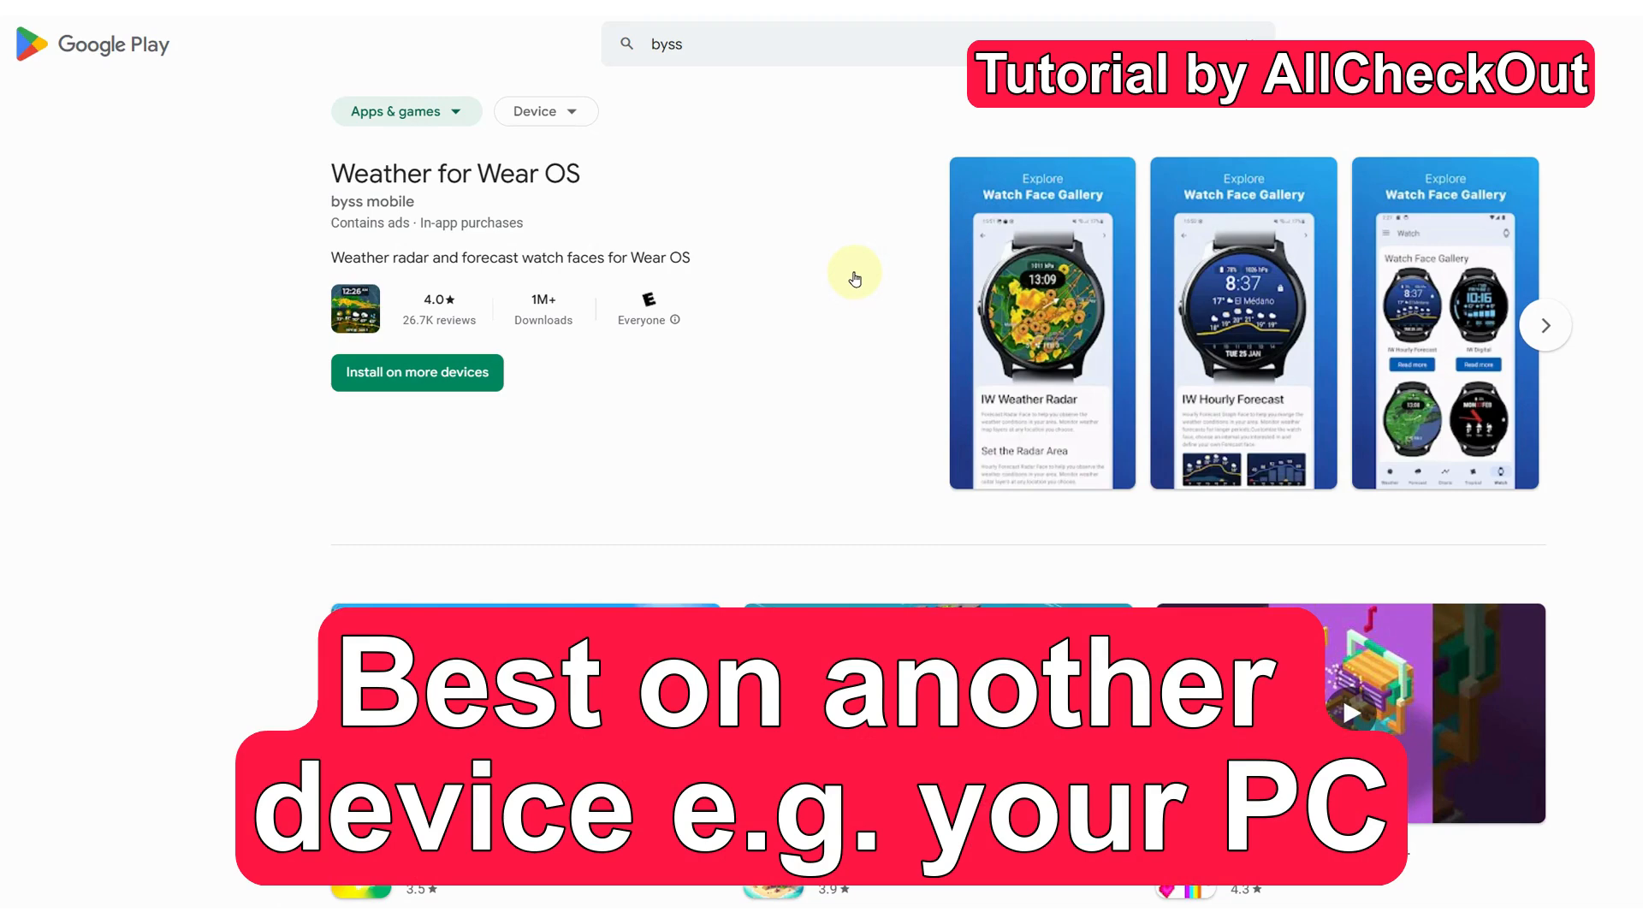
{"action": "mouse_move", "coordinate": [790, 245]}
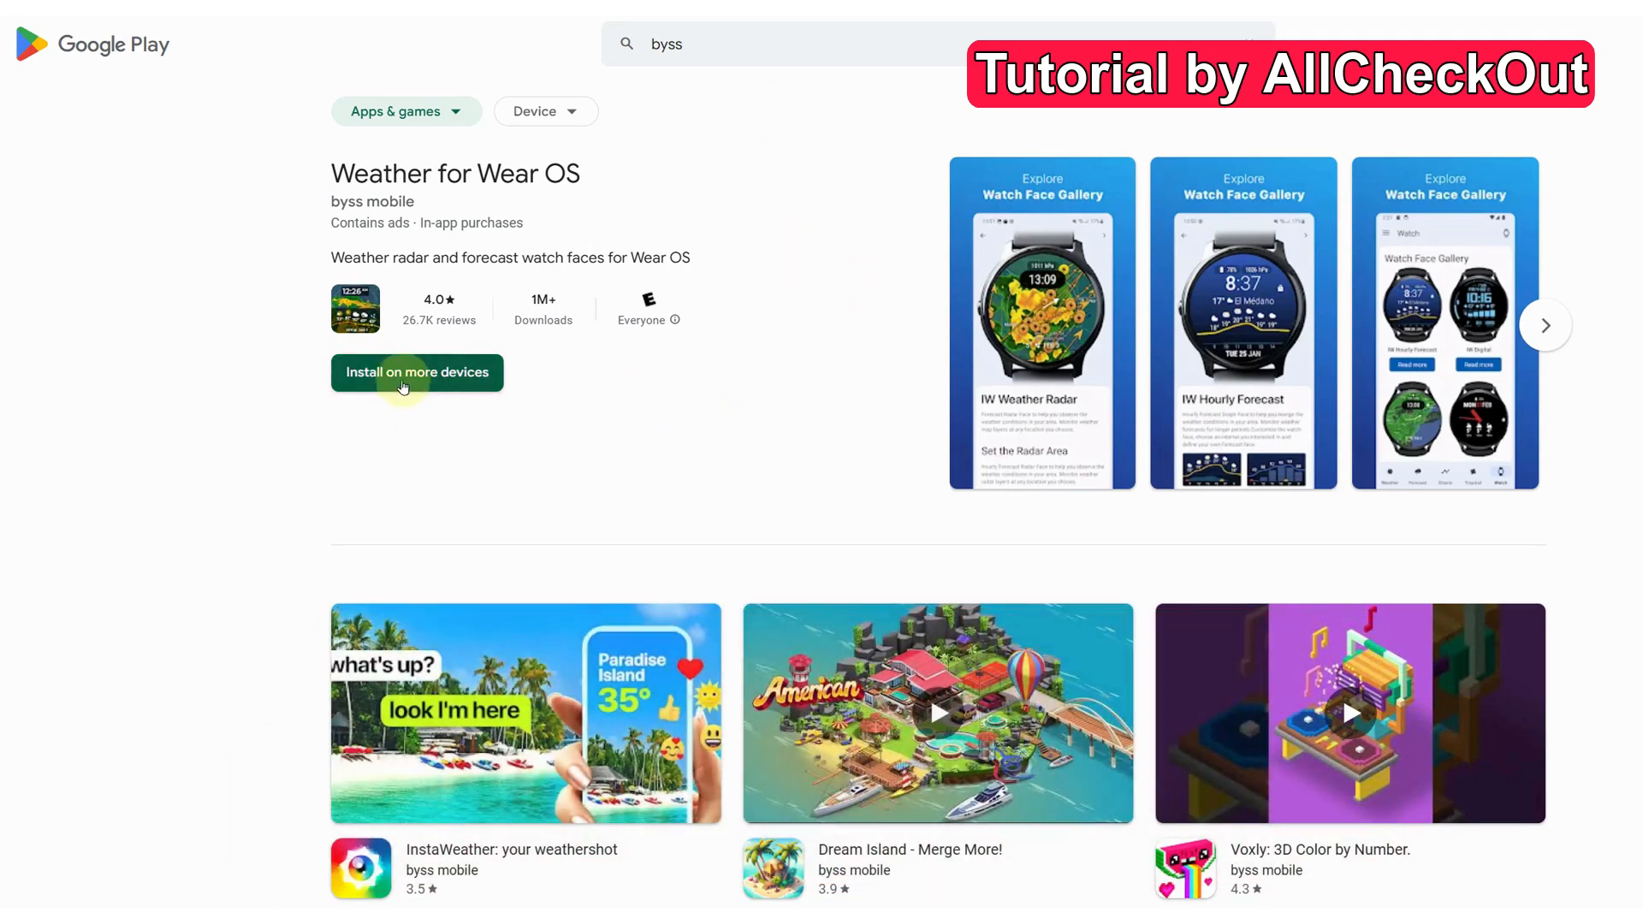
{"action": "mouse_move", "coordinate": [396, 375]}
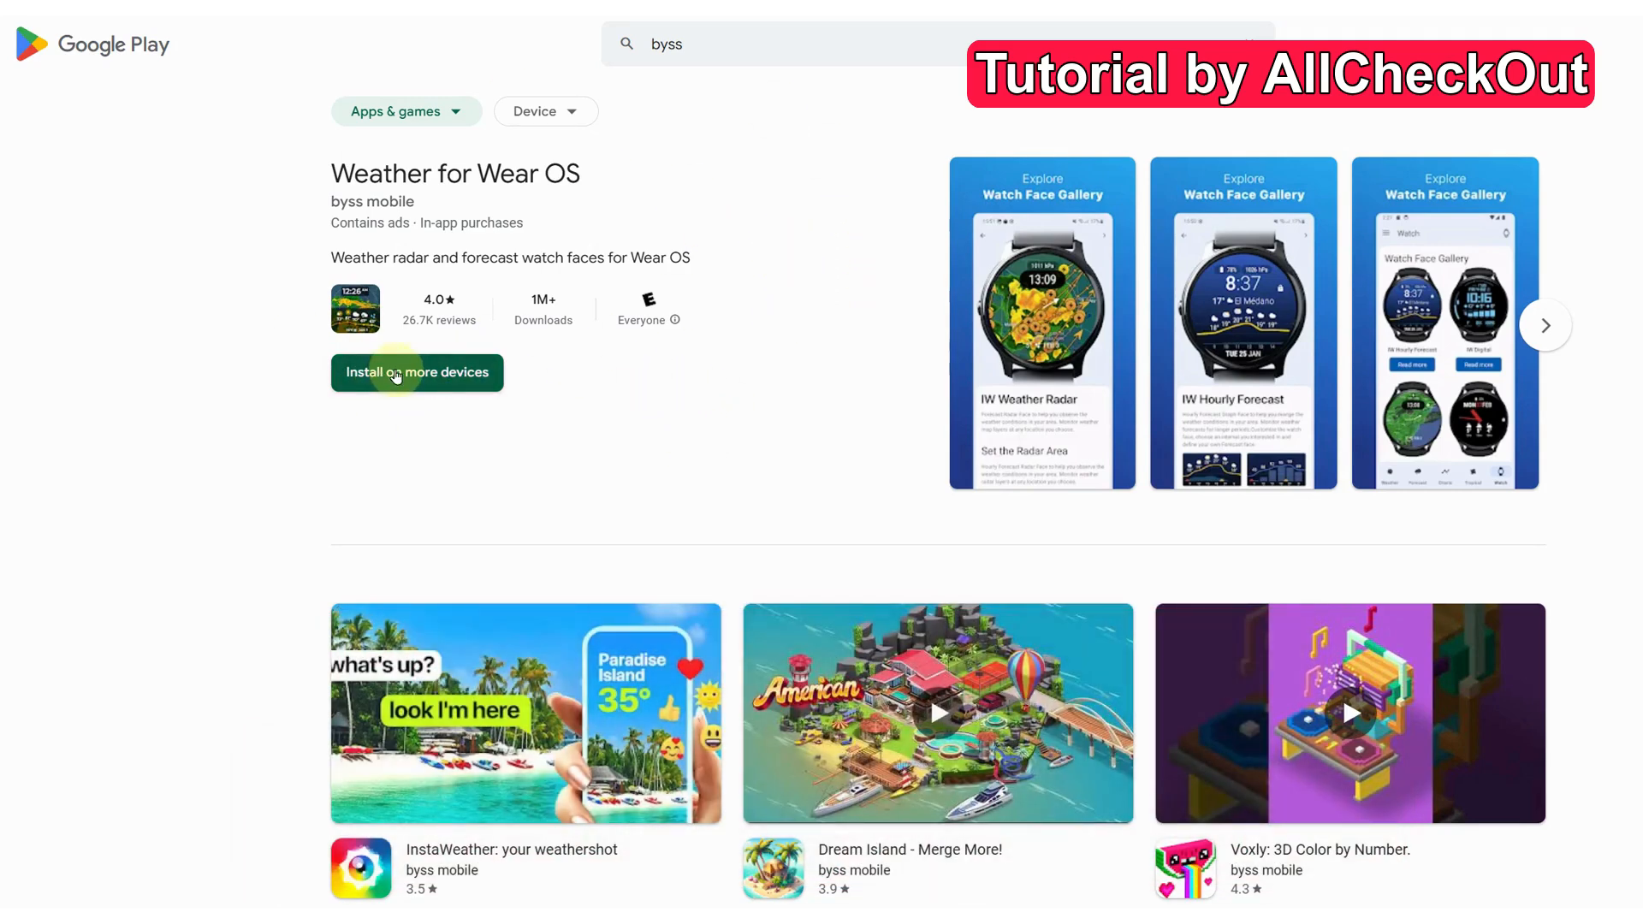
Step: Open the 'Install on more devices' chooser for Weather for Wear OS, showing the Samsung SM-S918U1
{"action": "left_click", "coordinate": [415, 372]}
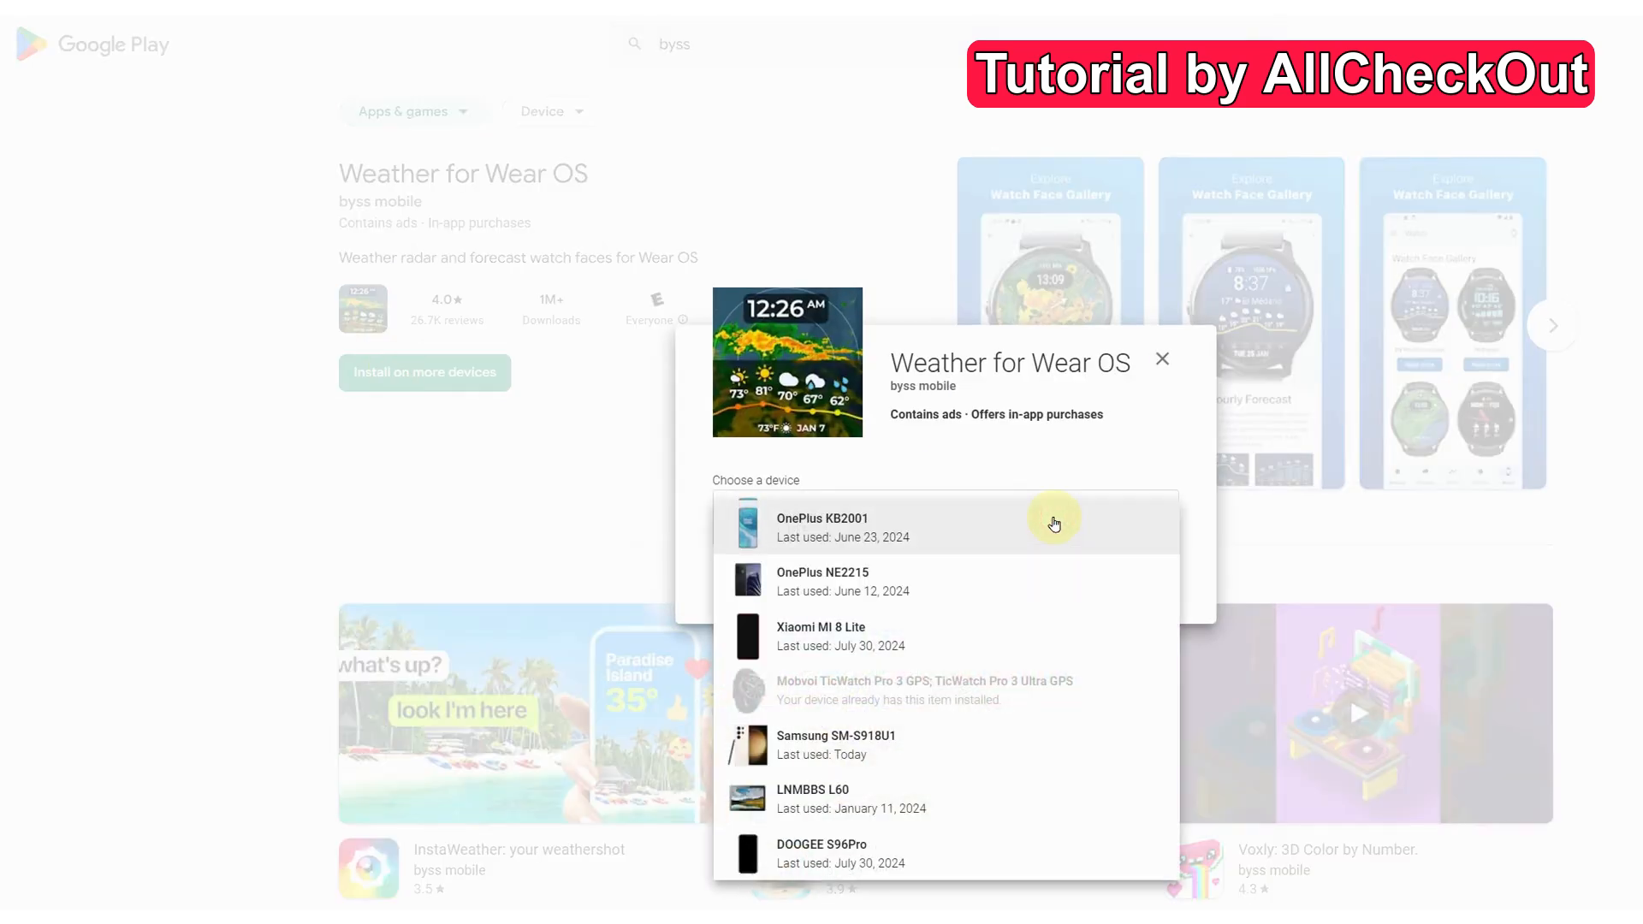
{"action": "mouse_move", "coordinate": [920, 694]}
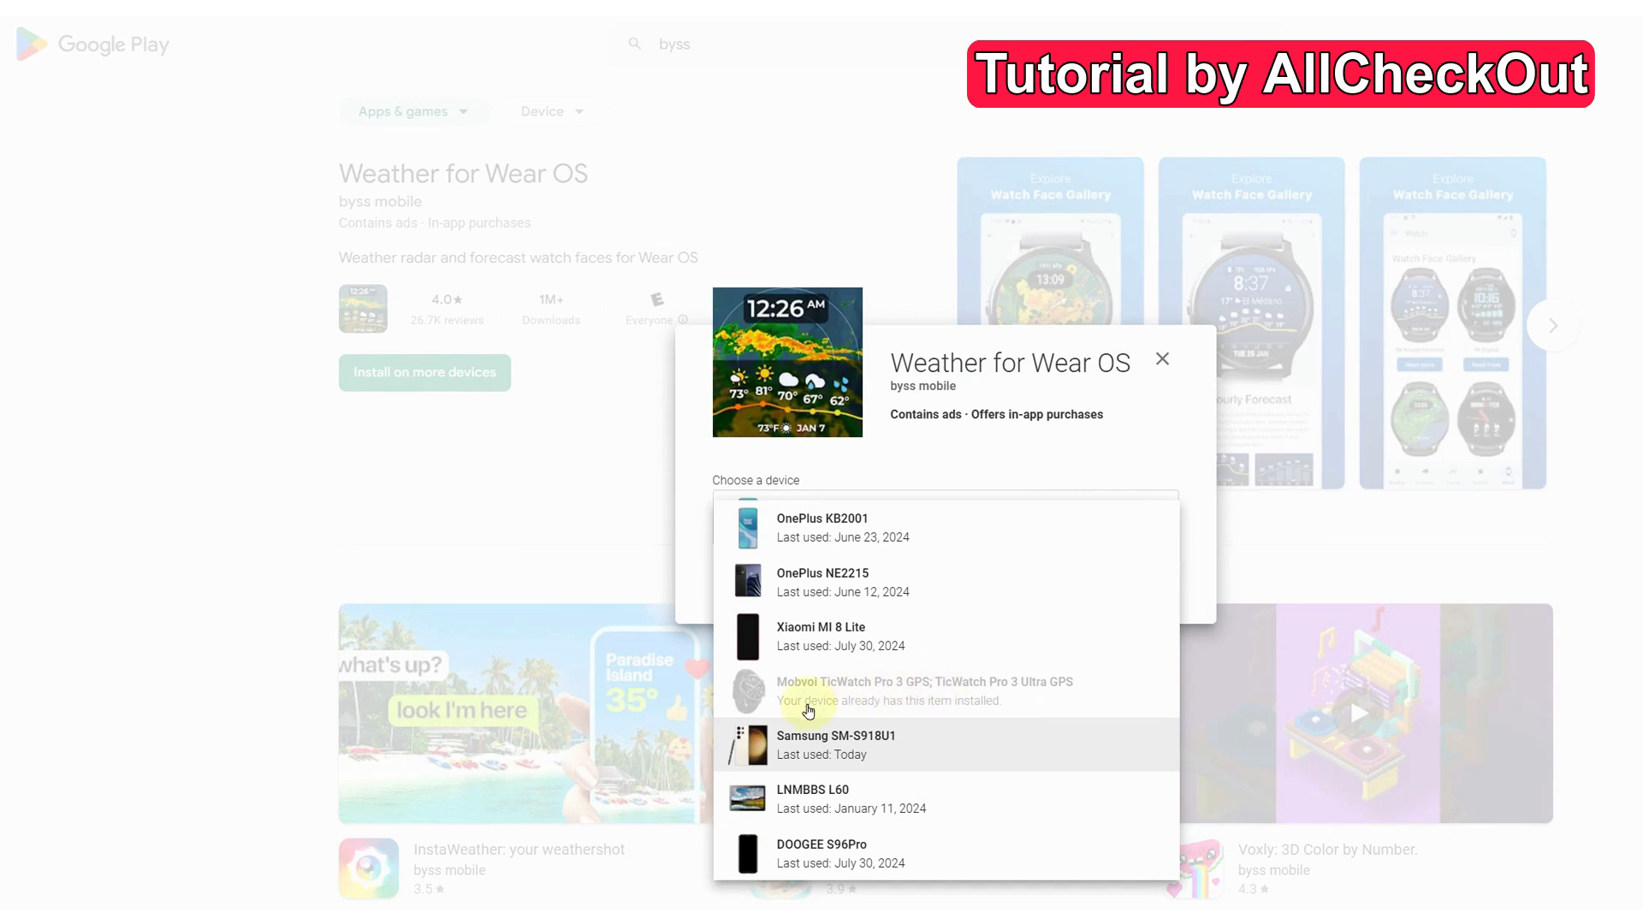
{"action": "mouse_move", "coordinate": [896, 717]}
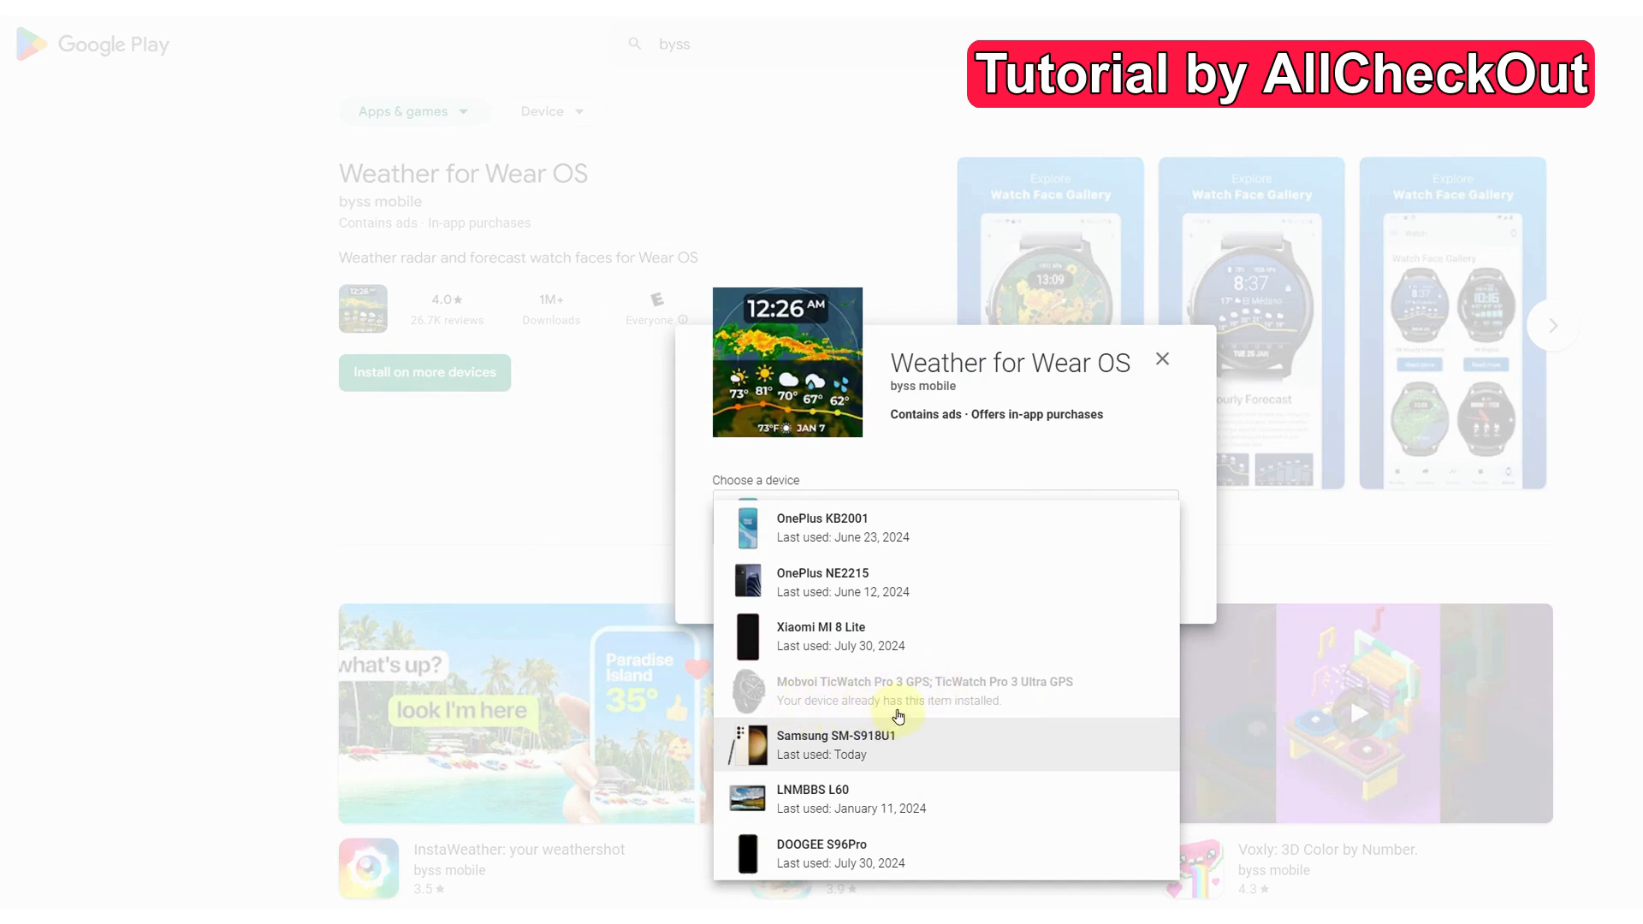
{"action": "mouse_move", "coordinate": [912, 705]}
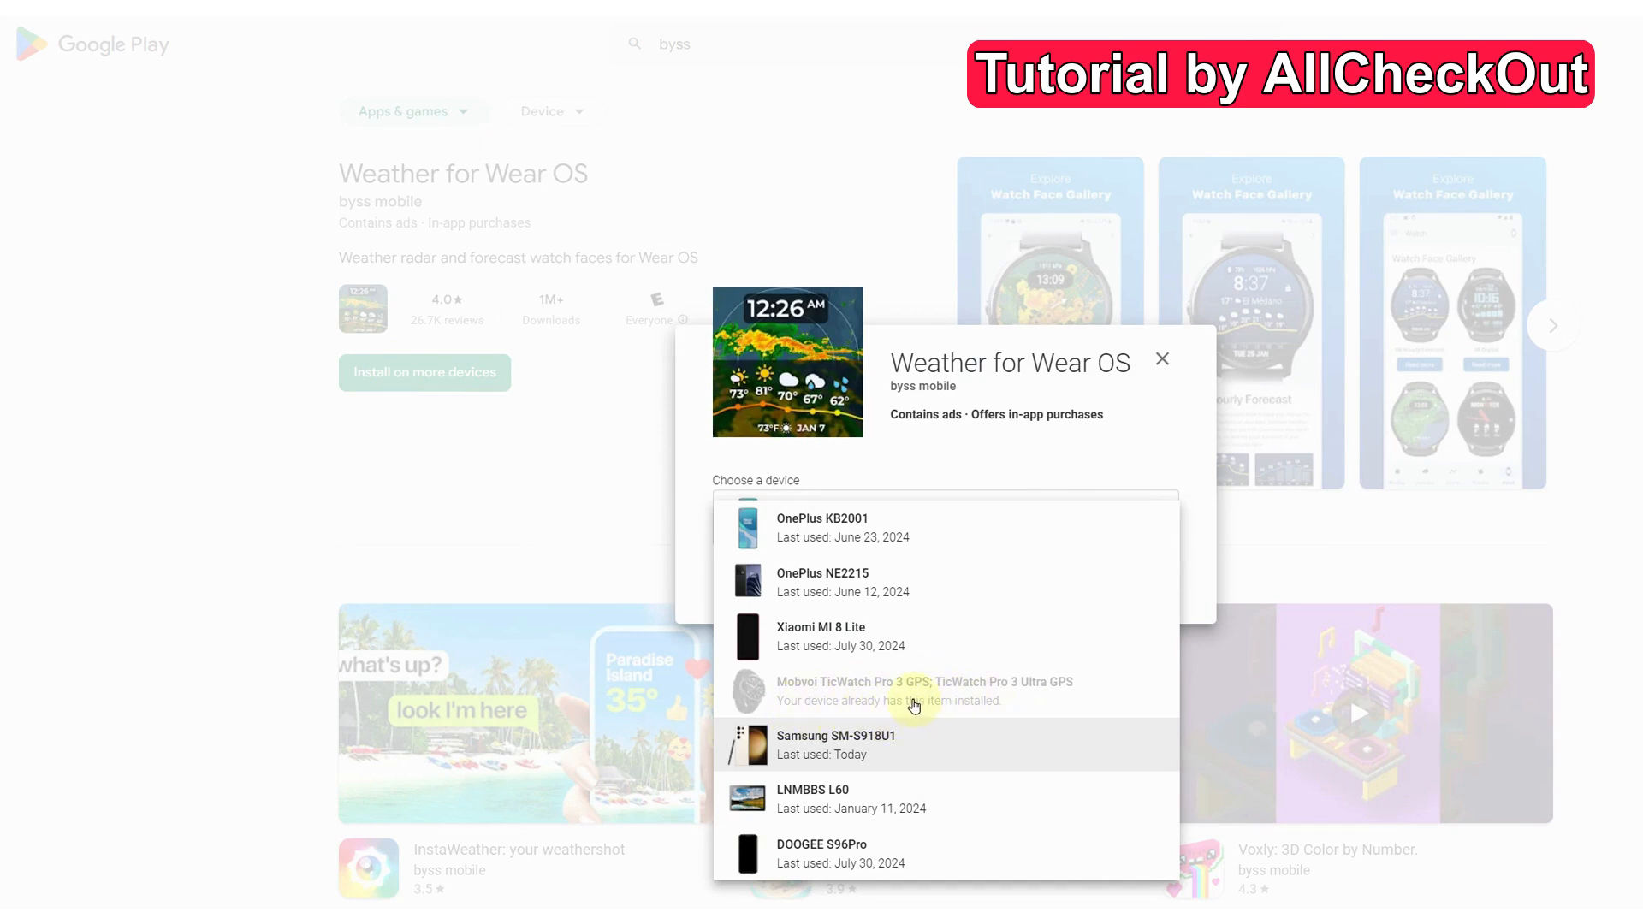
{"action": "mouse_move", "coordinate": [883, 742]}
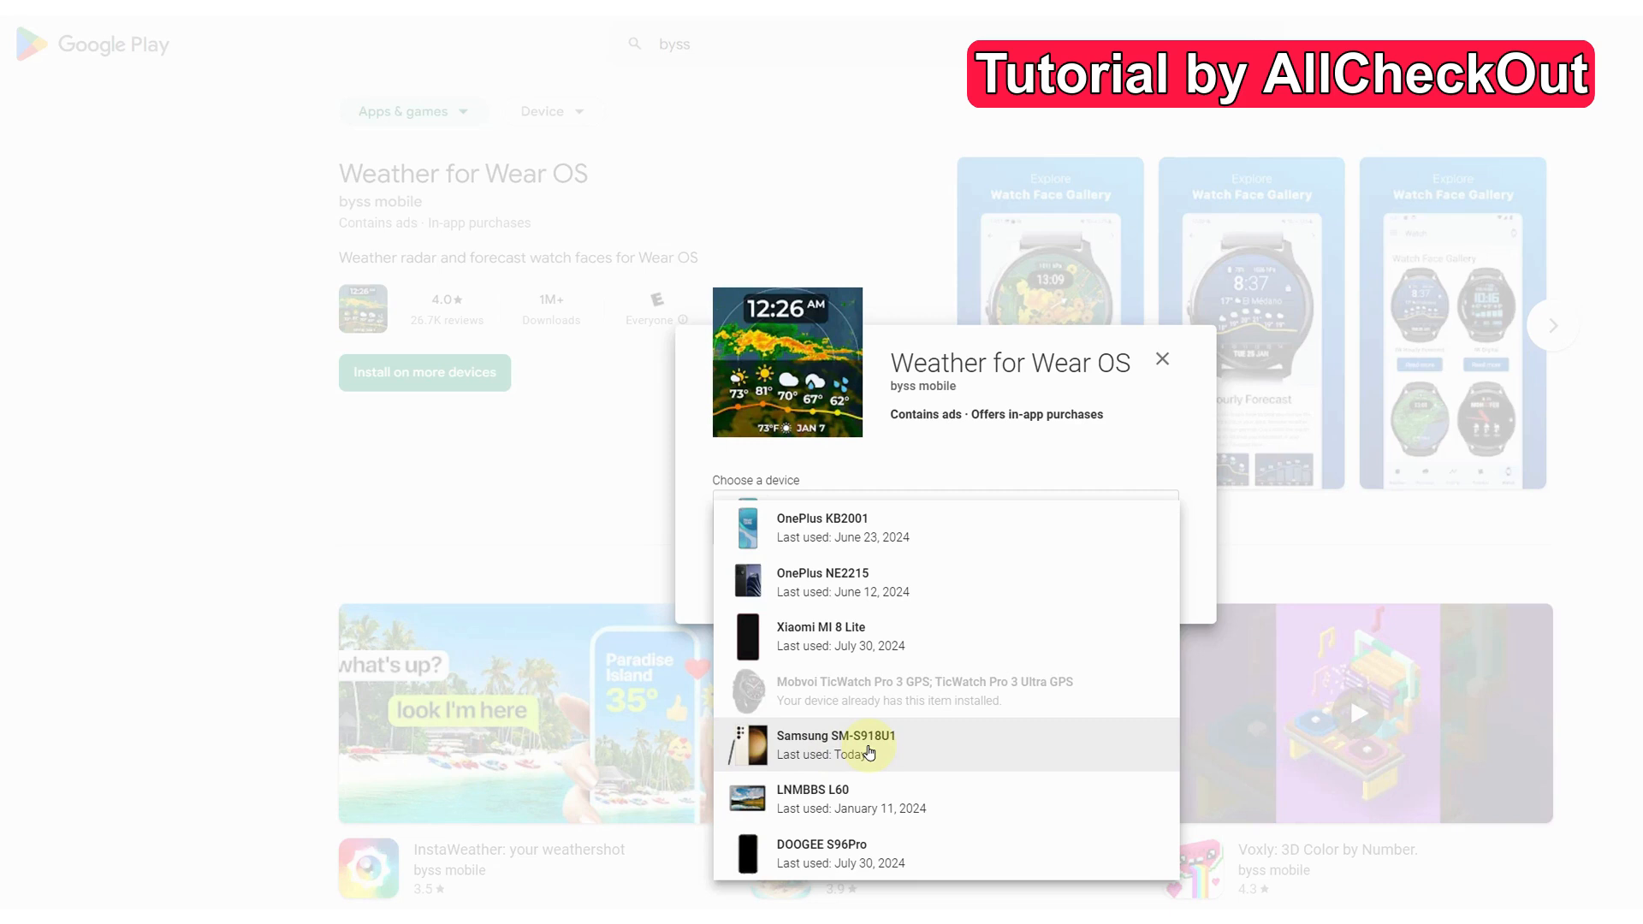
{"action": "mouse_move", "coordinate": [848, 775]}
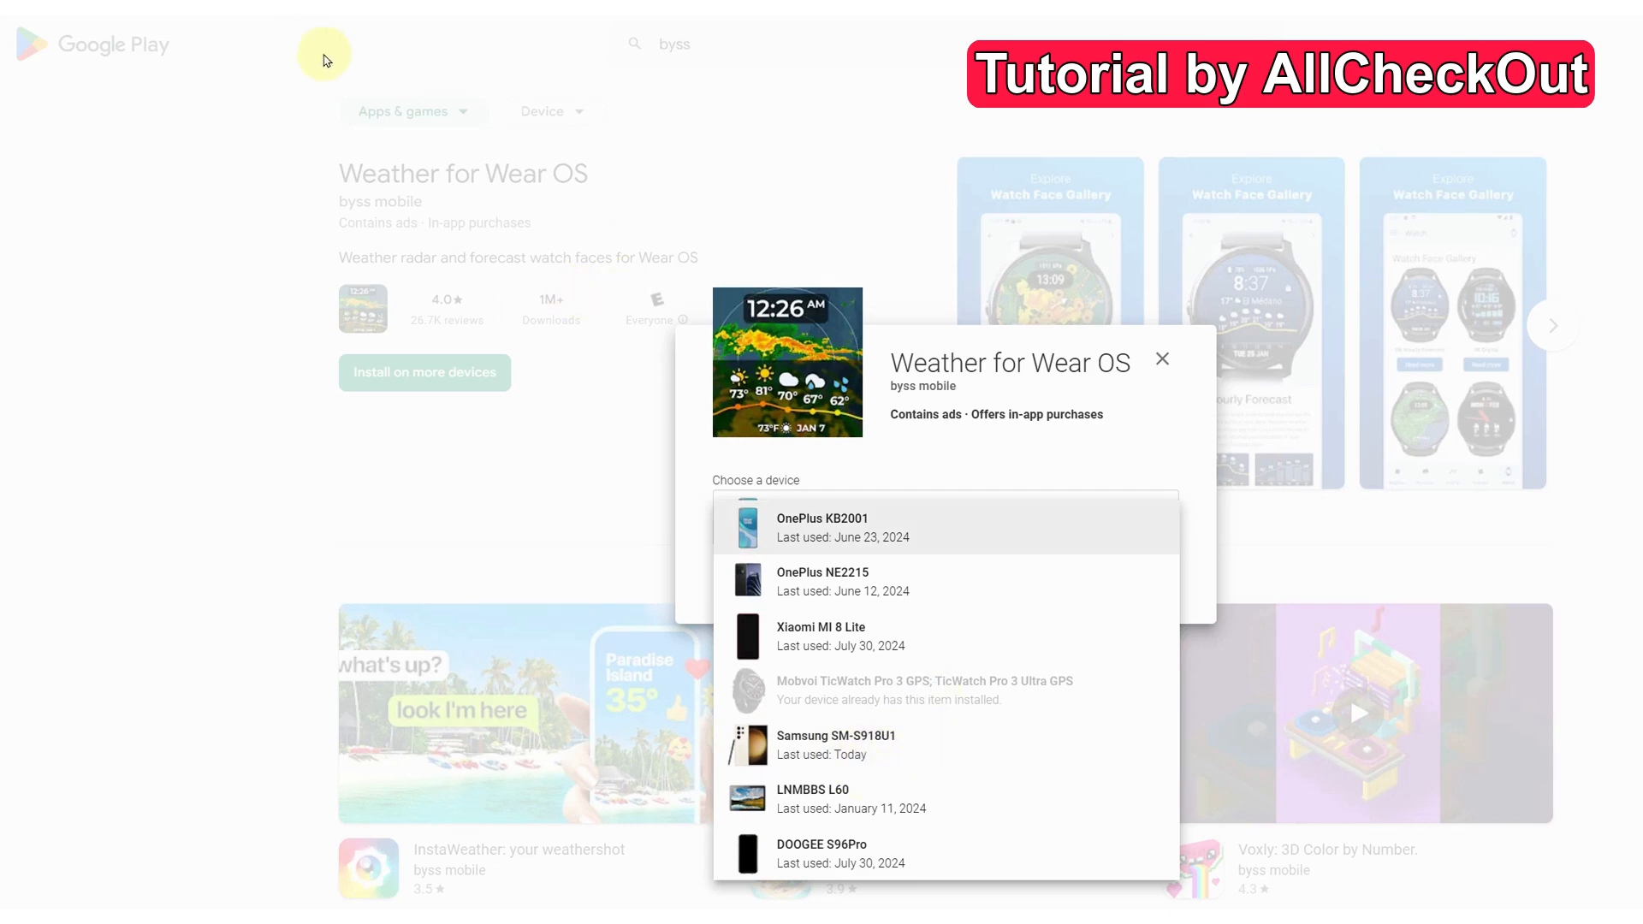
{"action": "mouse_move", "coordinate": [587, 217]}
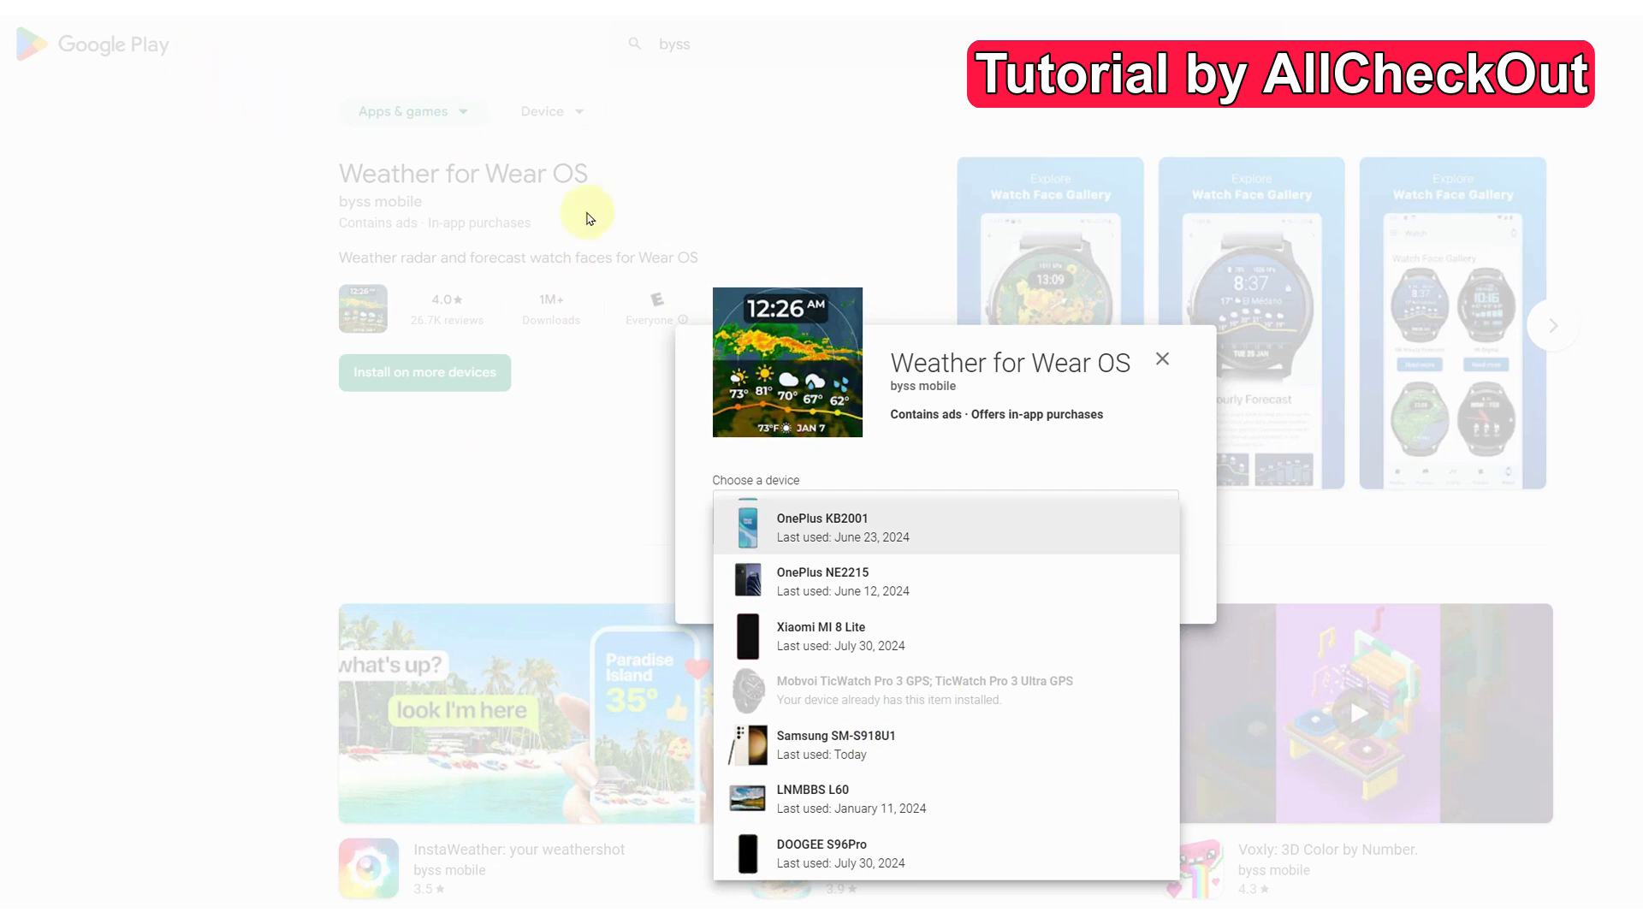
{"action": "mouse_move", "coordinate": [946, 493]}
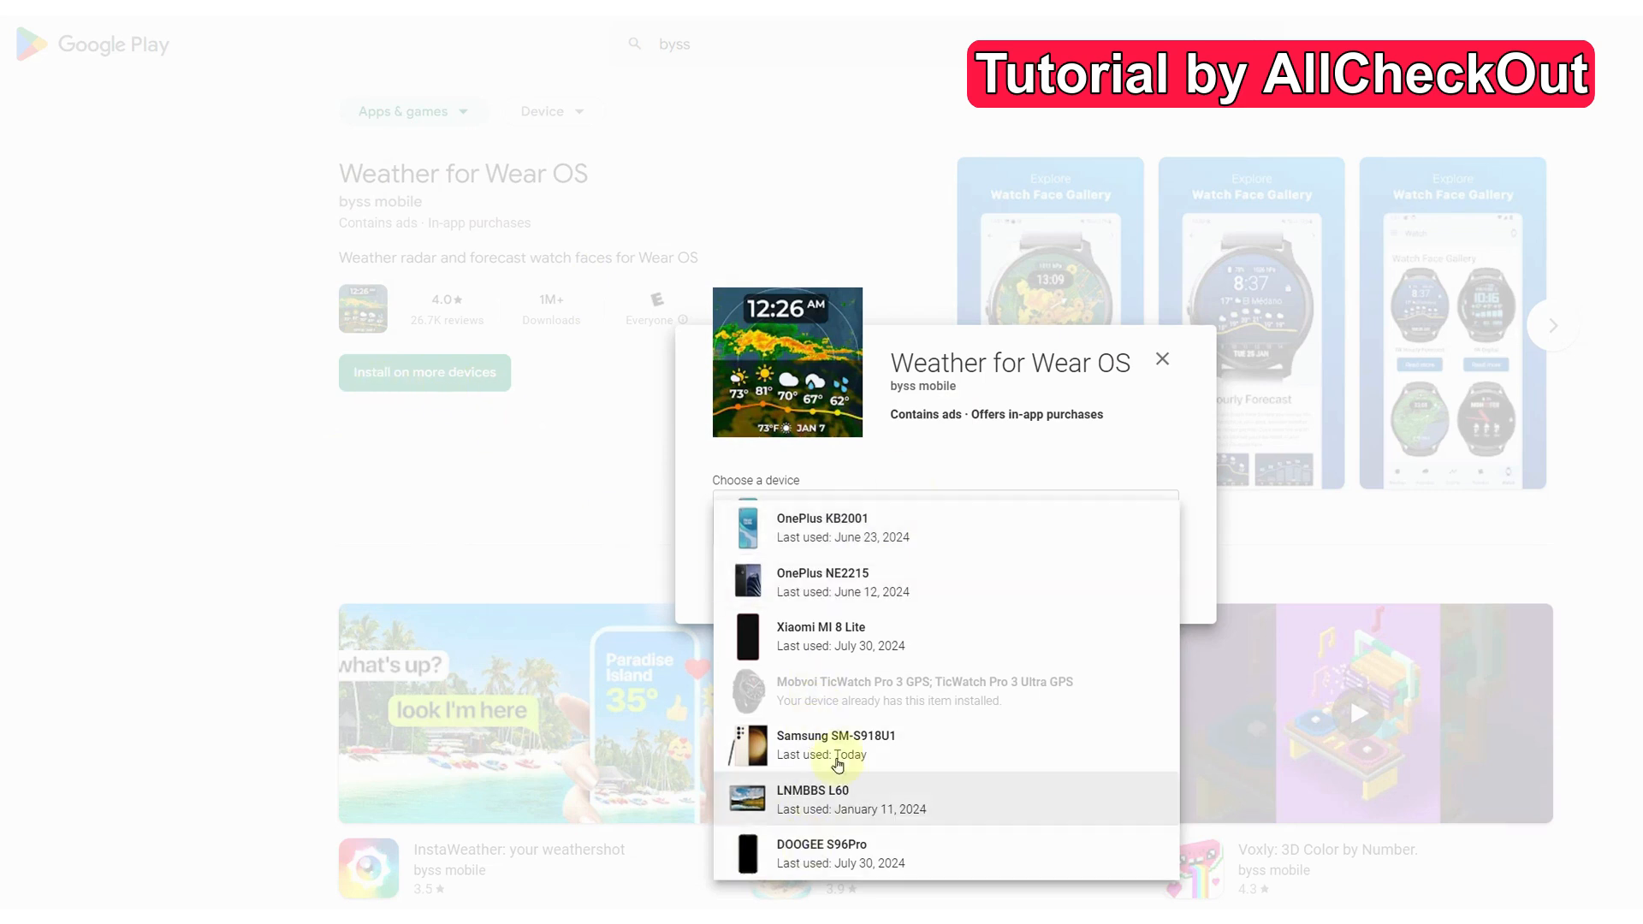
{"action": "mouse_move", "coordinate": [785, 745]}
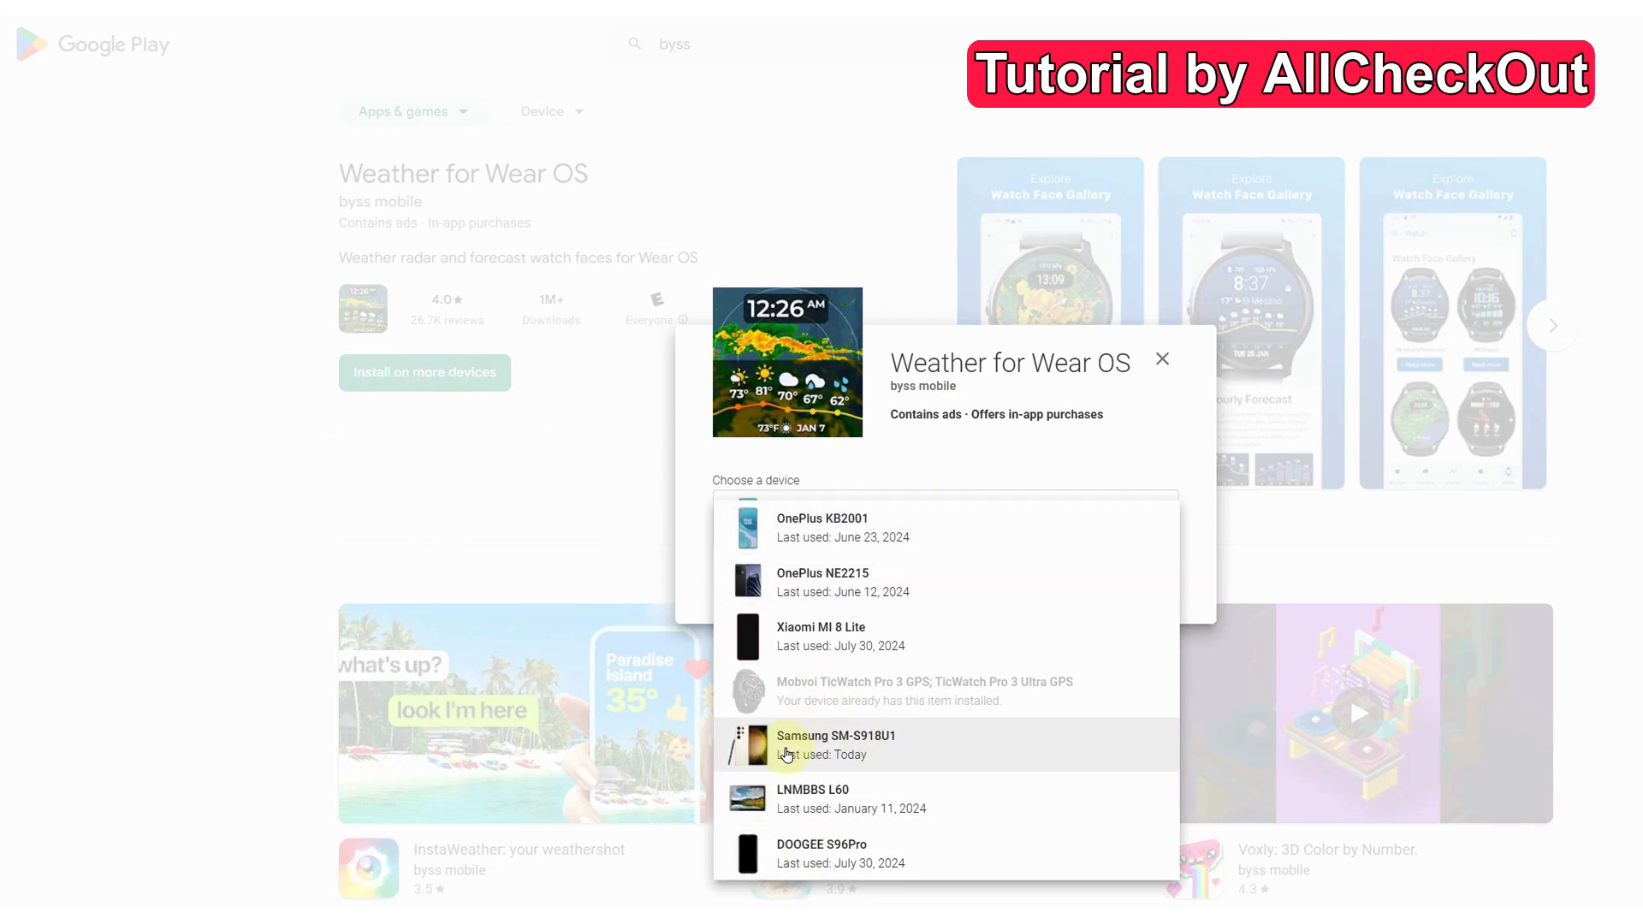